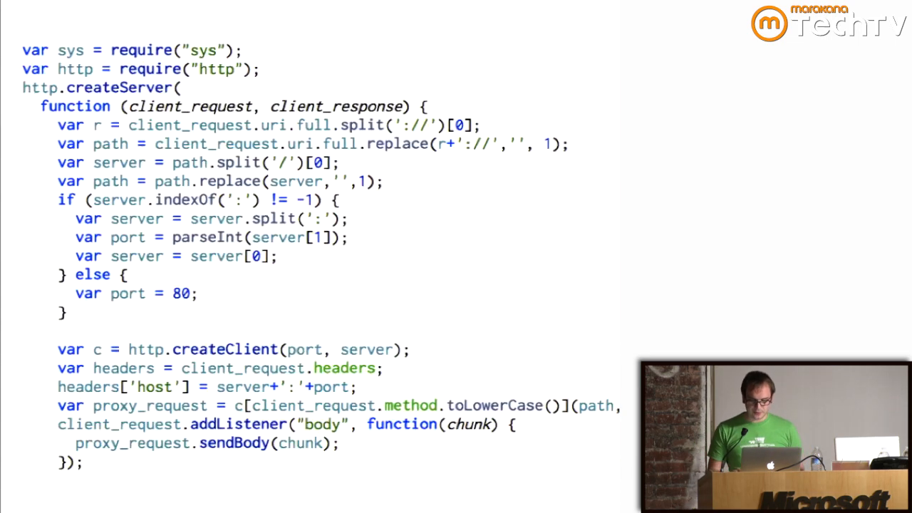
scroll(down, 3)
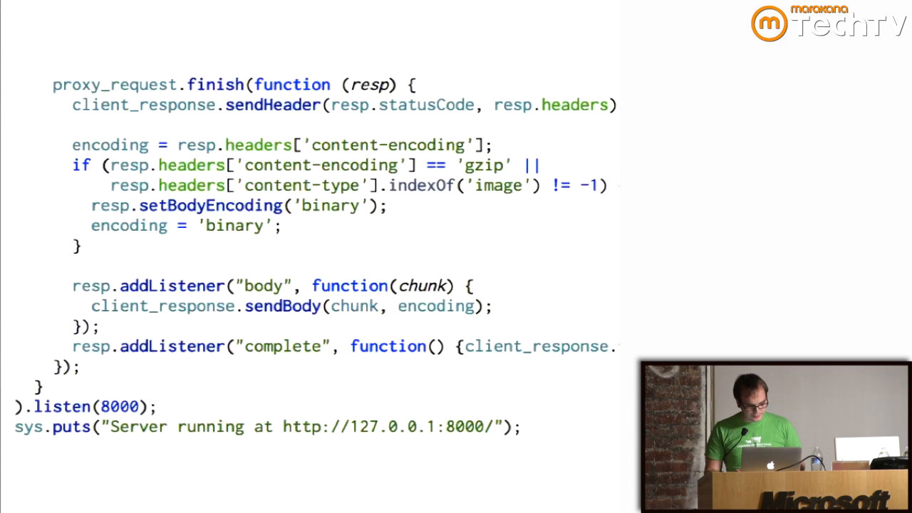